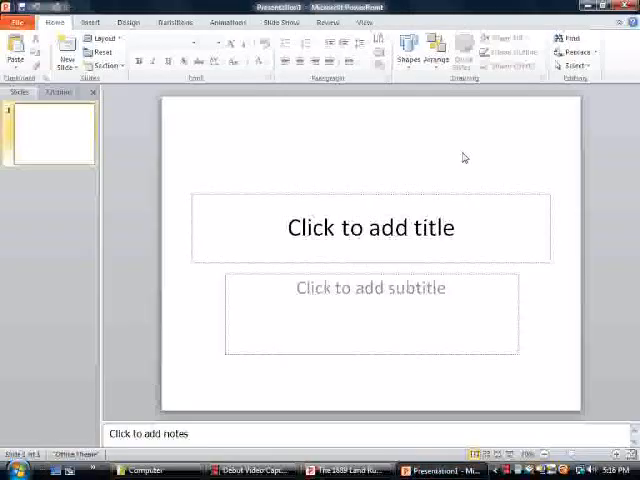
Enter "Liam's mouse maze" as the title text in the title placeholder.
{"action": "left_click", "coordinate": [370, 228]}
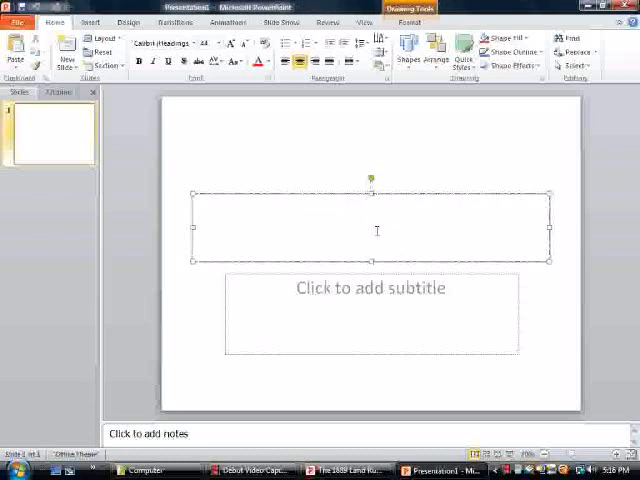
{"action": "left_click", "coordinate": [376, 230]}
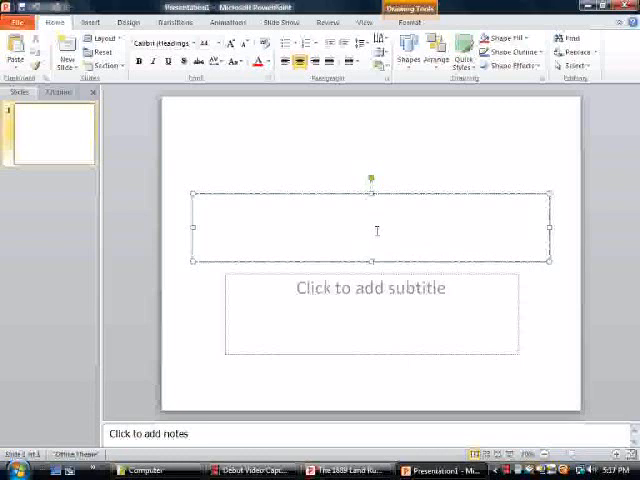
{"action": "type", "text": "L"}
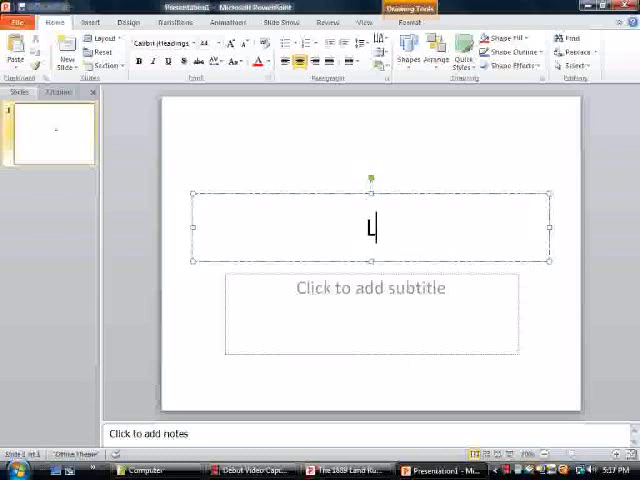
{"action": "type", "text": "iam’"}
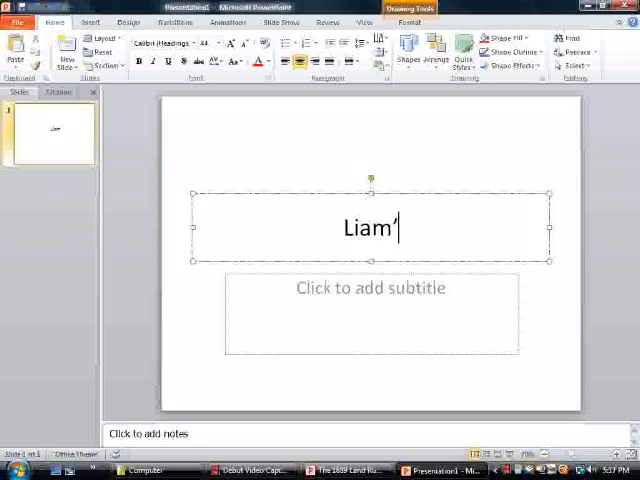
{"action": "type", "text": "s m"}
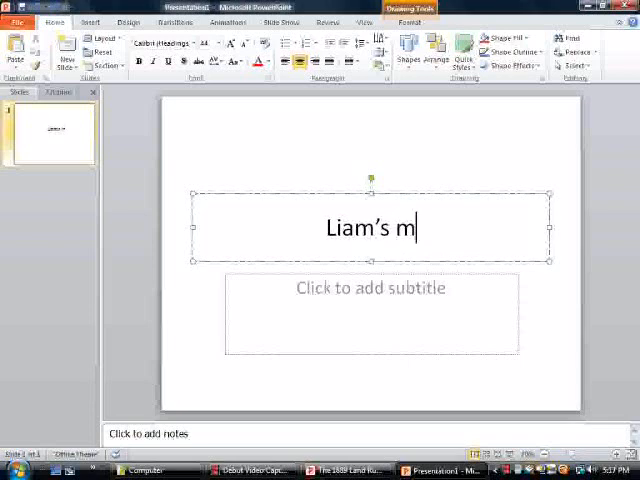
{"action": "type", "text": "ous"}
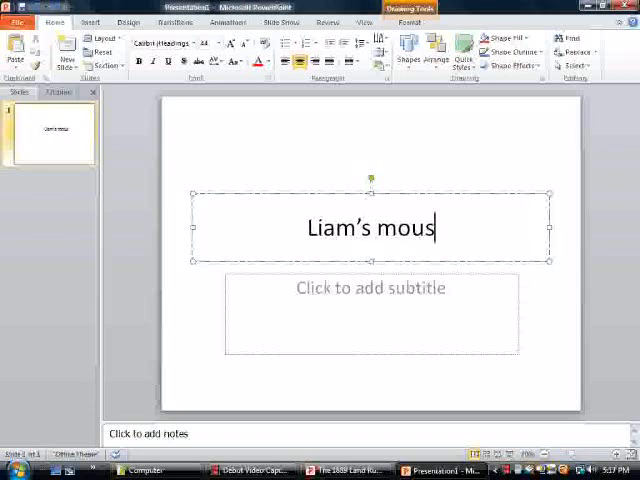
{"action": "type", "text": "e ma"}
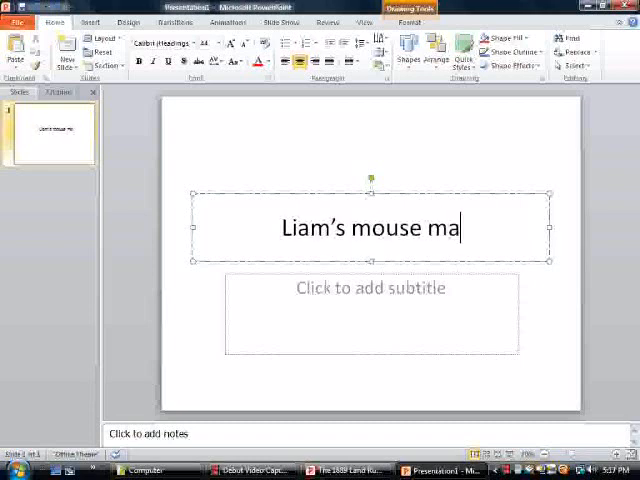
{"action": "type", "text": "ze"}
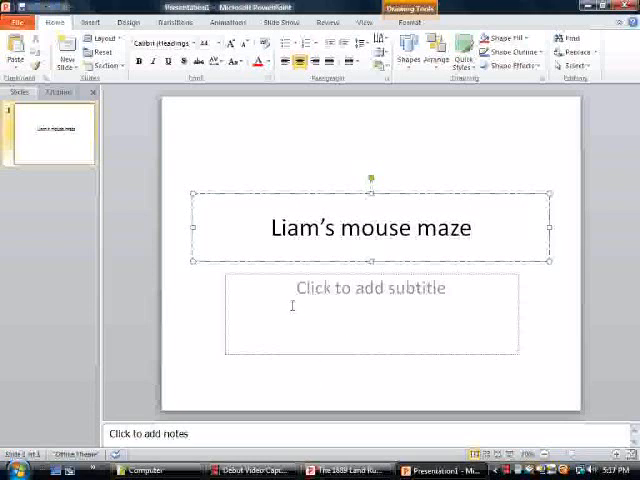
{"action": "left_click", "coordinate": [256, 188]}
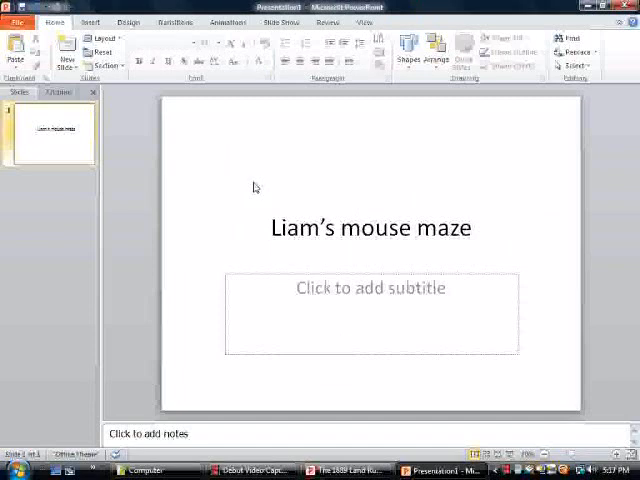
{"action": "mouse_move", "coordinate": [64, 56]}
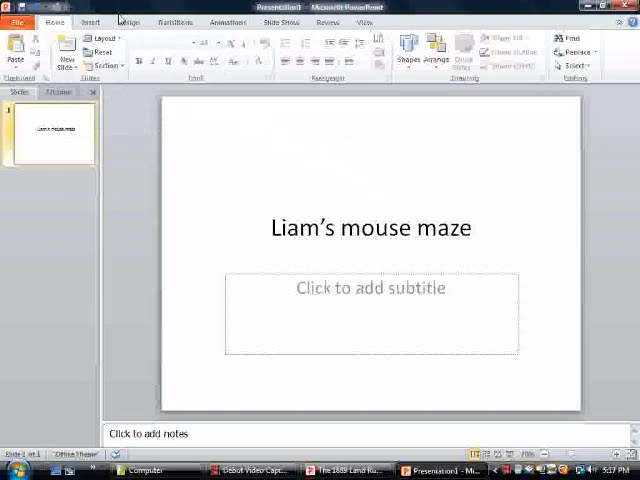
Apply a yellow-to-red gradient fill background to the title slide via Format Background.
{"action": "left_click", "coordinate": [128, 20]}
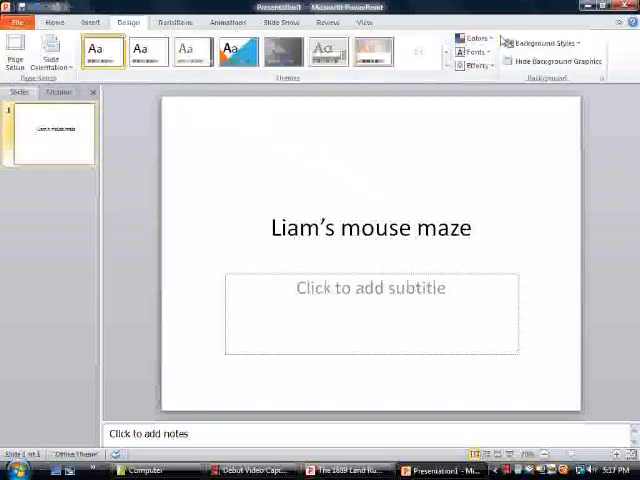
{"action": "left_click", "coordinate": [544, 44]}
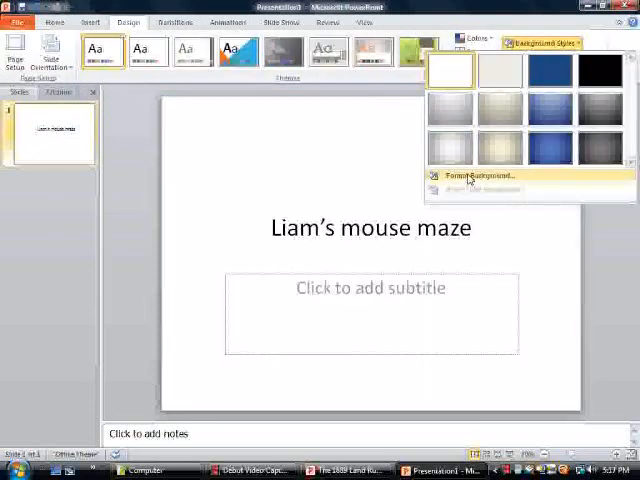
{"action": "left_click", "coordinate": [484, 176]}
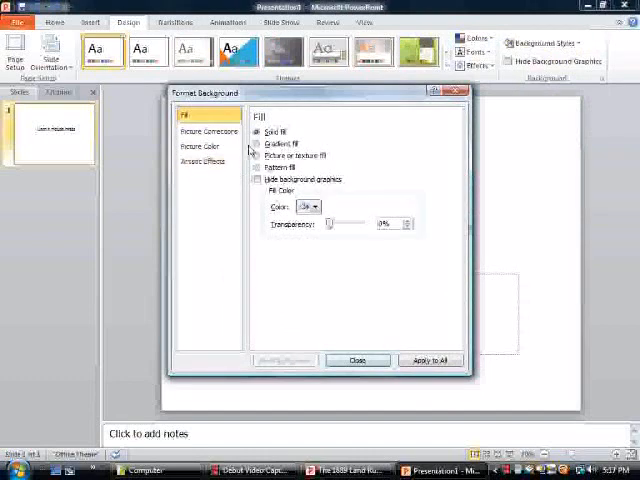
{"action": "left_click", "coordinate": [256, 144]}
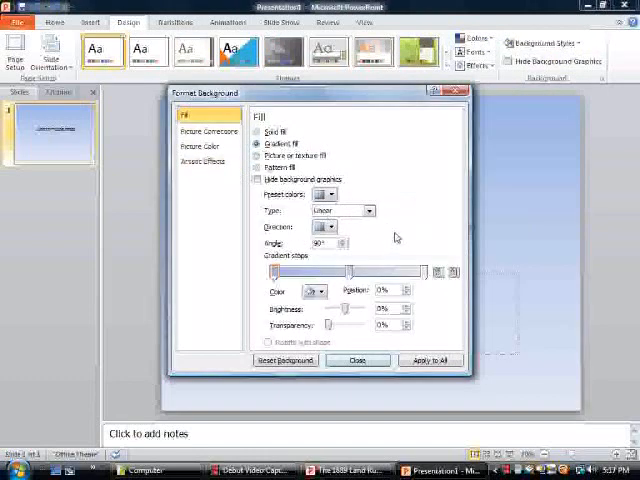
{"action": "left_click", "coordinate": [334, 194]}
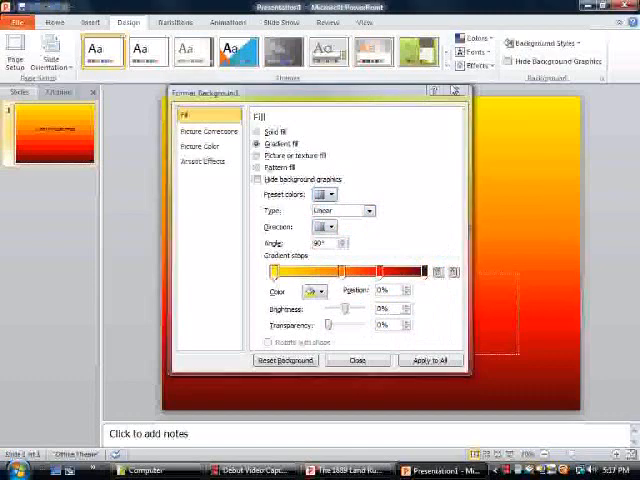
{"action": "left_click", "coordinate": [356, 360]}
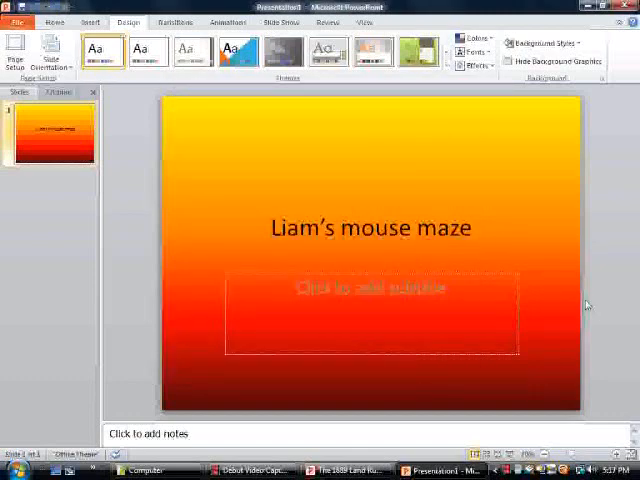
{"action": "mouse_move", "coordinate": [560, 272]}
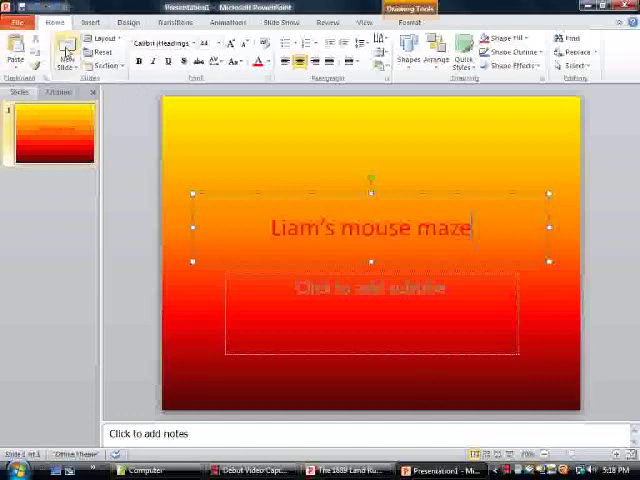
Add a new slide after the title slide and set its layout to Blank.
{"action": "left_click", "coordinate": [64, 44]}
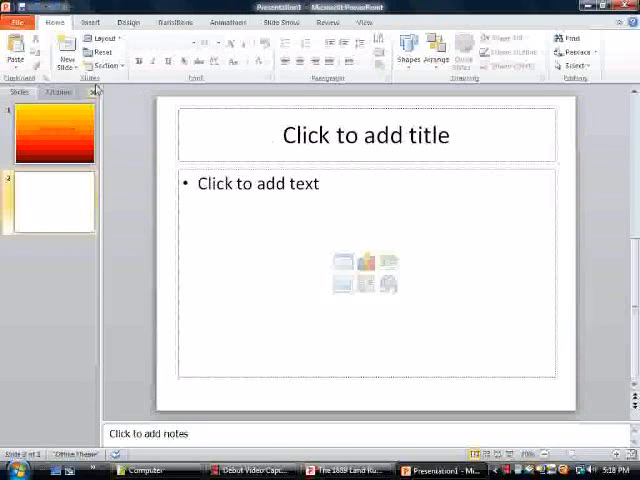
{"action": "left_click", "coordinate": [102, 36]}
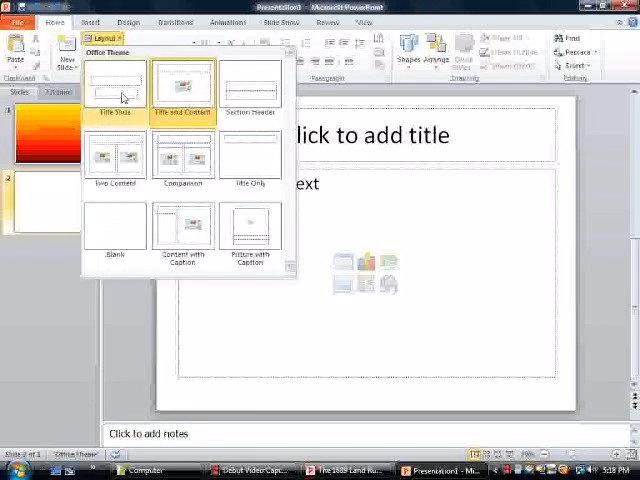
{"action": "left_click", "coordinate": [116, 230]}
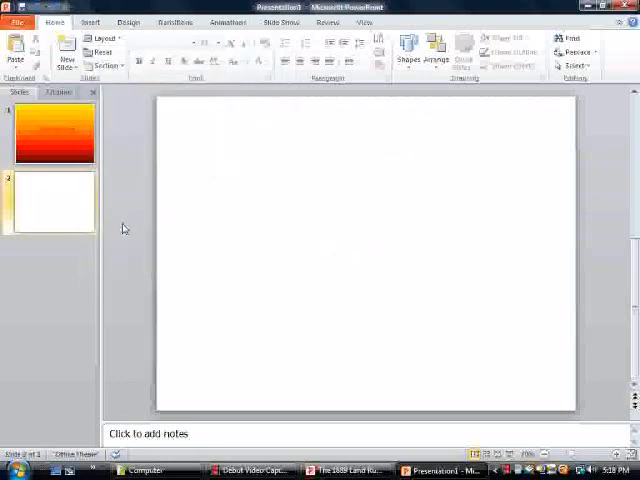
{"action": "mouse_move", "coordinate": [130, 222]}
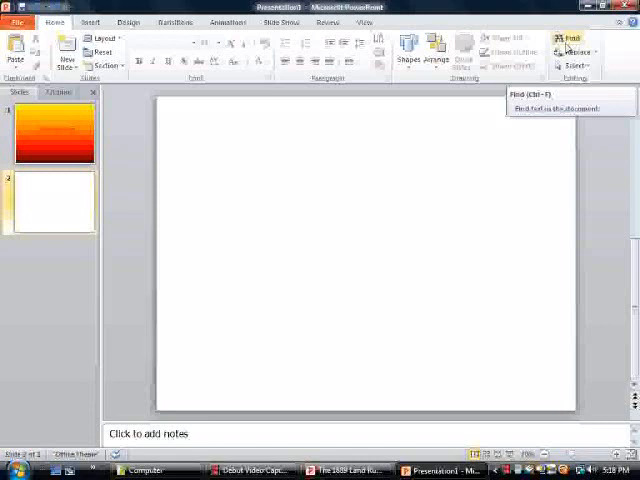
{"action": "mouse_move", "coordinate": [572, 52]}
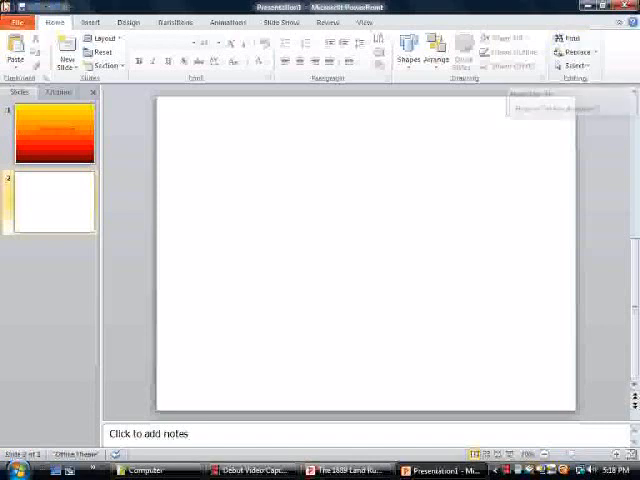
Apply the same yellow-to-red gradient fill background to the blank second slide.
{"action": "left_click", "coordinate": [128, 22]}
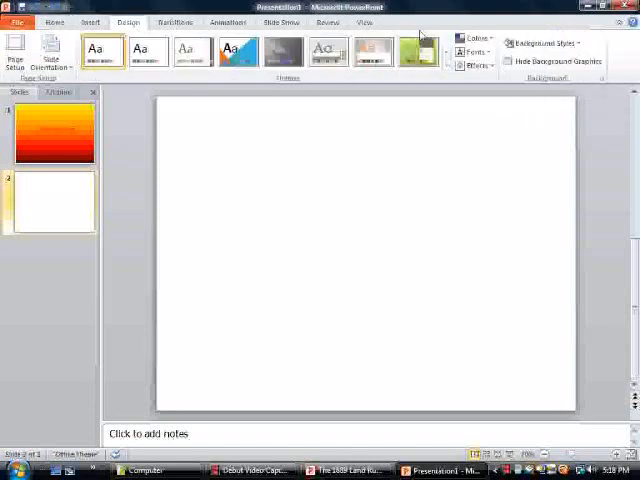
{"action": "left_click", "coordinate": [544, 42]}
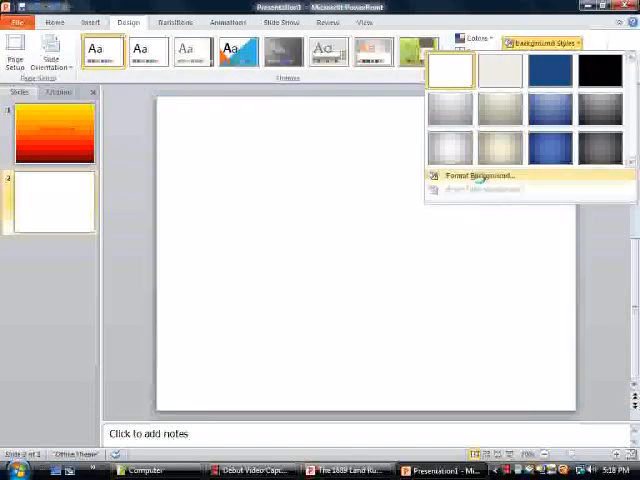
{"action": "left_click", "coordinate": [480, 176]}
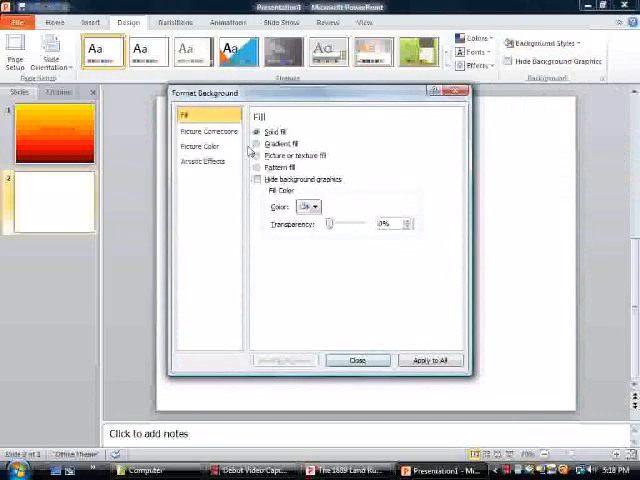
{"action": "left_click", "coordinate": [256, 144]}
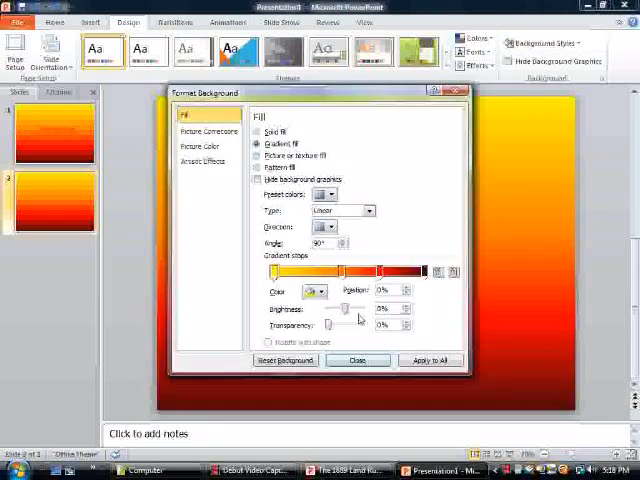
{"action": "left_click", "coordinate": [356, 360]}
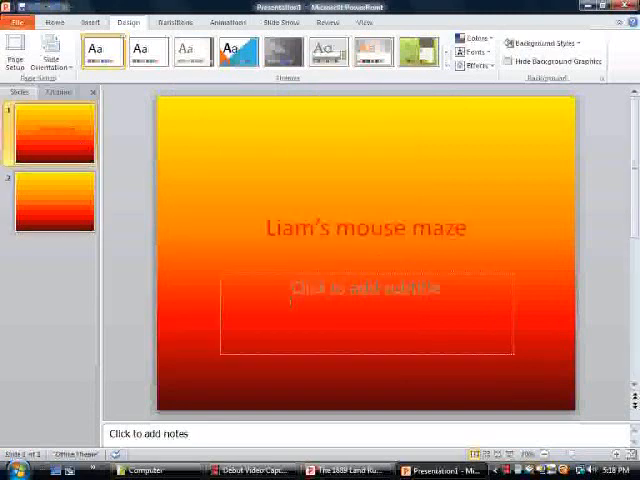
Insert a WordArt object in a chosen style for the 'play' text on the title slide.
{"action": "left_click", "coordinate": [90, 22]}
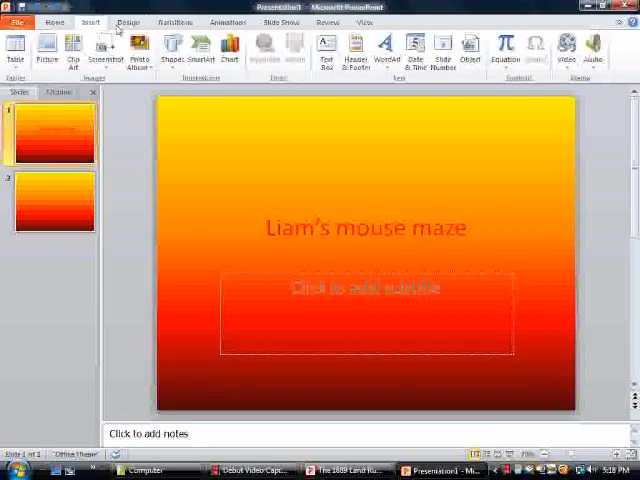
{"action": "left_click", "coordinate": [384, 46]}
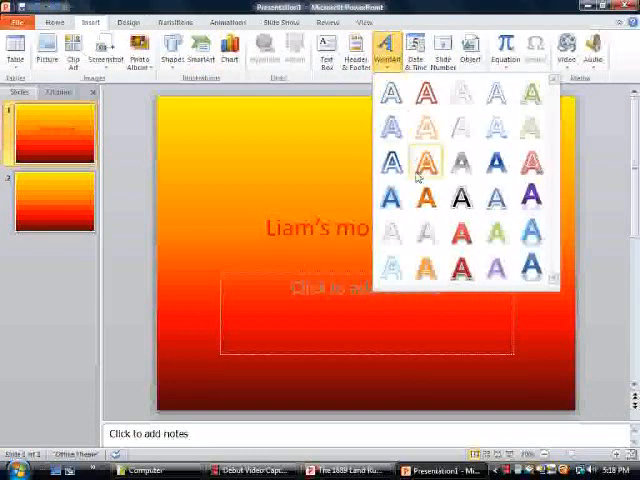
{"action": "left_click", "coordinate": [424, 156]}
{"action": "type", "text": "play"}
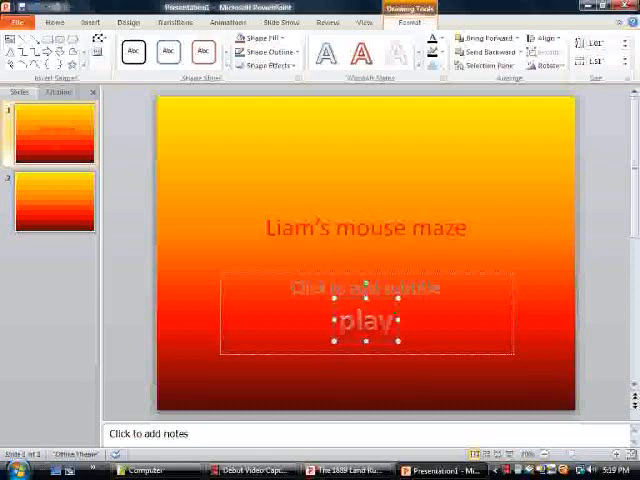
Hyperlink the 'play' WordArt to Slide 2 using Place in This Document.
{"action": "right_click", "coordinate": [364, 320]}
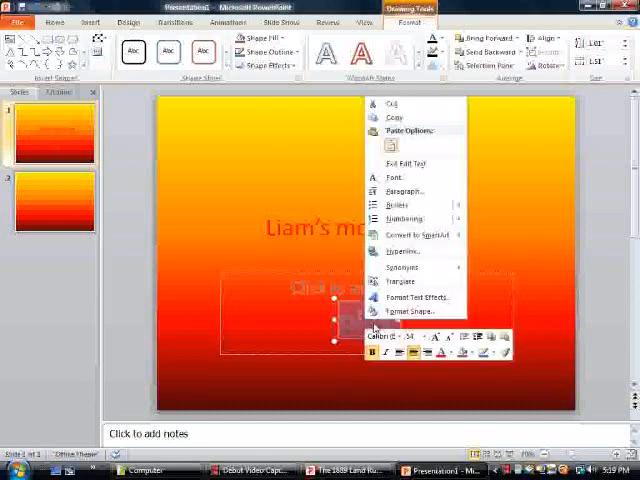
{"action": "mouse_move", "coordinate": [400, 252]}
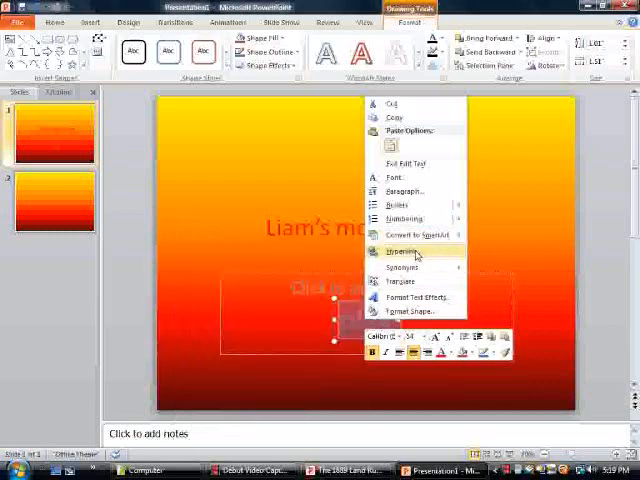
{"action": "left_click", "coordinate": [404, 252]}
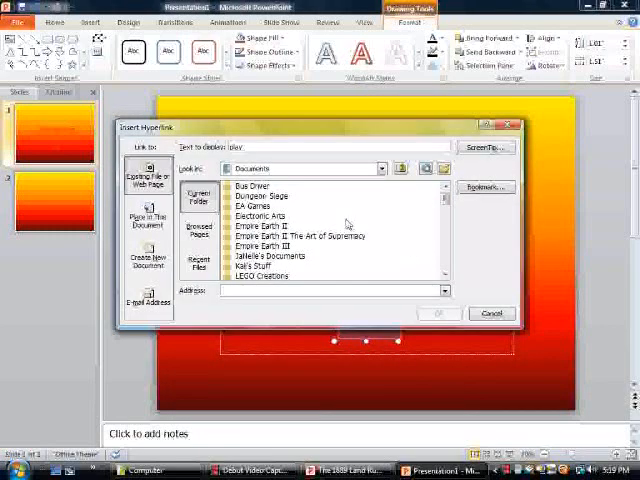
{"action": "left_click", "coordinate": [148, 216]}
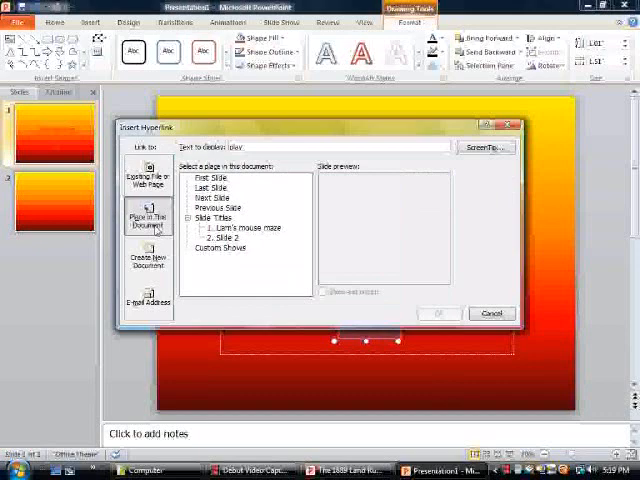
{"action": "left_click", "coordinate": [210, 240]}
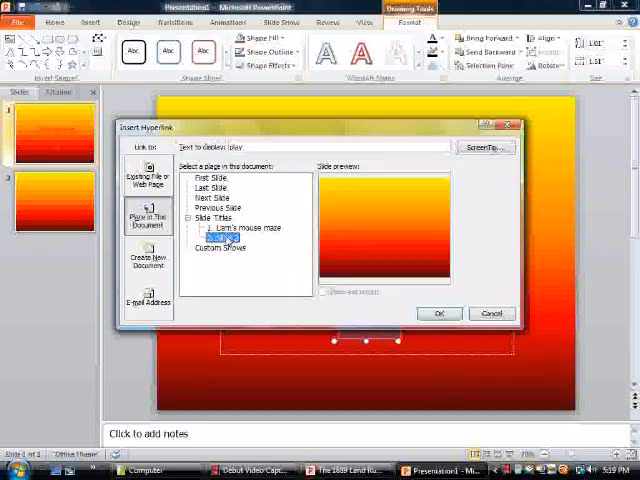
{"action": "left_click", "coordinate": [438, 312]}
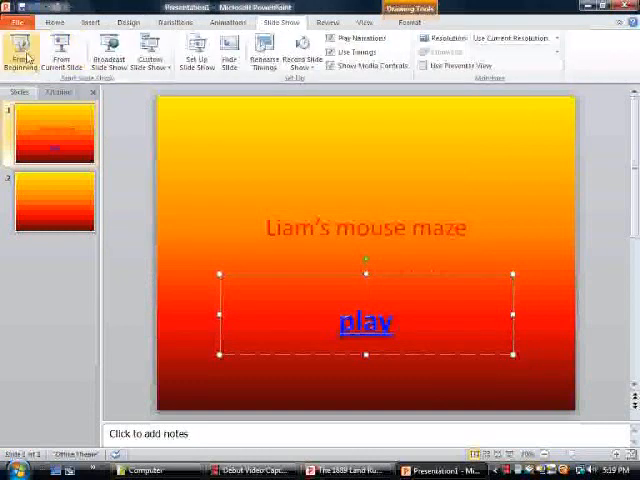
{"action": "mouse_move", "coordinate": [24, 50]}
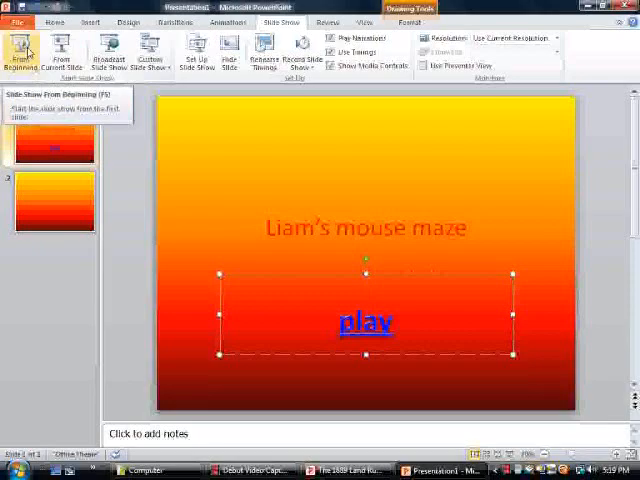
Start the slide show from the beginning to test the play link.
{"action": "left_click", "coordinate": [56, 200]}
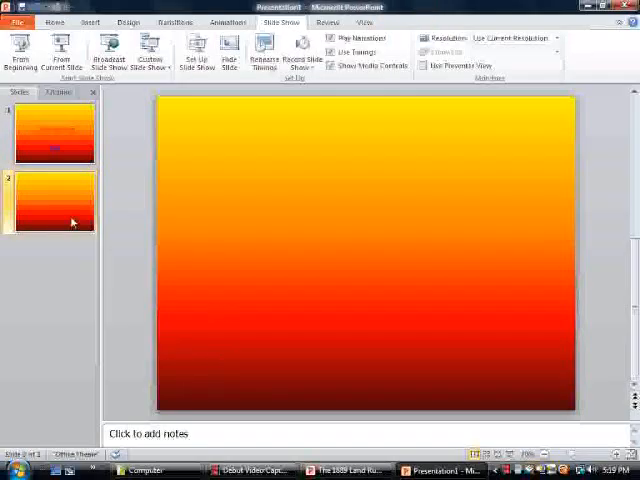
{"action": "mouse_move", "coordinate": [44, 216]}
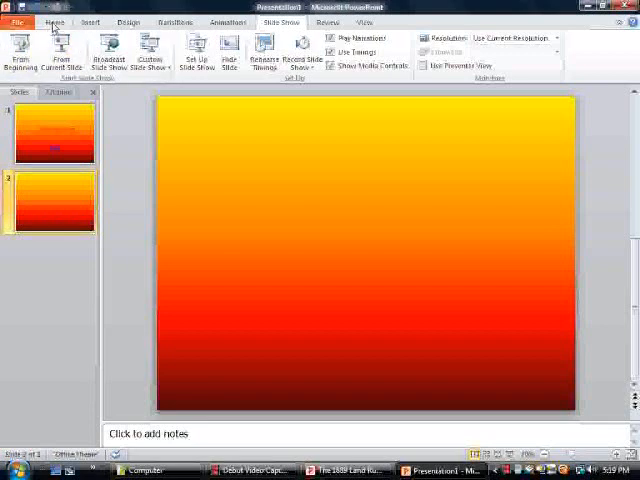
Draw a wide rectangle bar across the middle of slide 2 and bring up its fill options.
{"action": "left_click", "coordinate": [88, 20]}
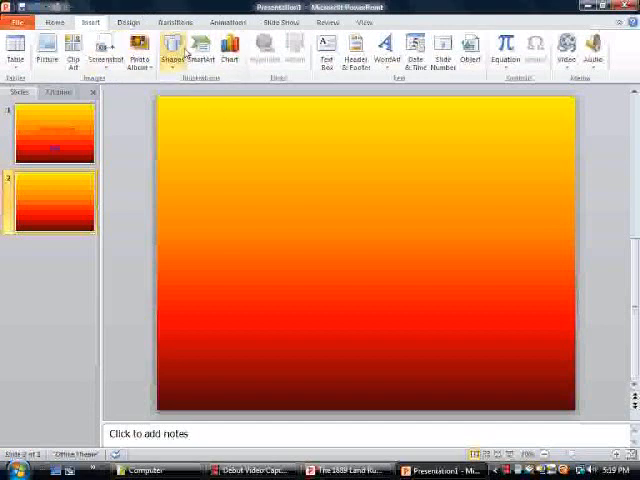
{"action": "left_click", "coordinate": [174, 46]}
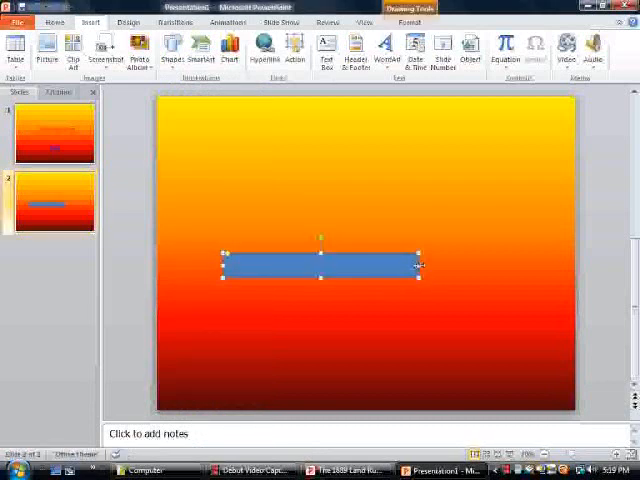
{"action": "left_click_drag", "start_coordinate": [416, 264], "coordinate": [552, 268]}
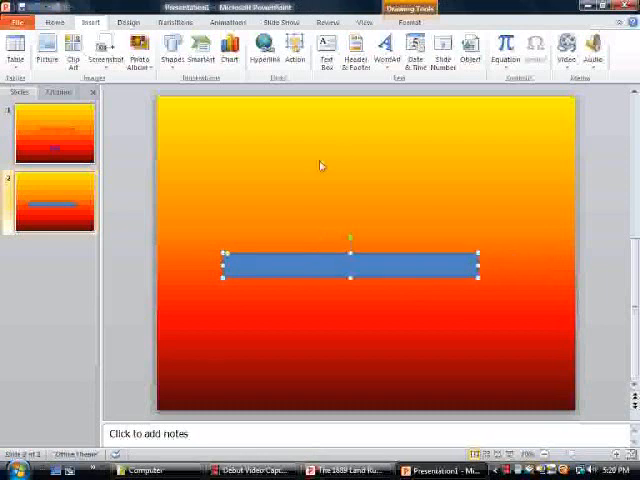
{"action": "right_click", "coordinate": [350, 264]}
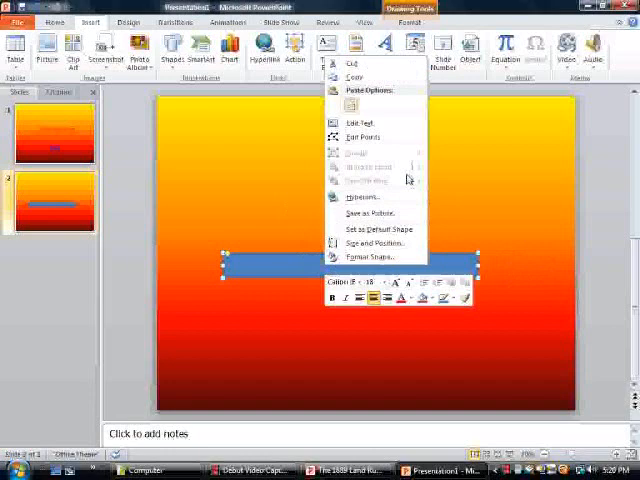
{"action": "mouse_move", "coordinate": [424, 288]}
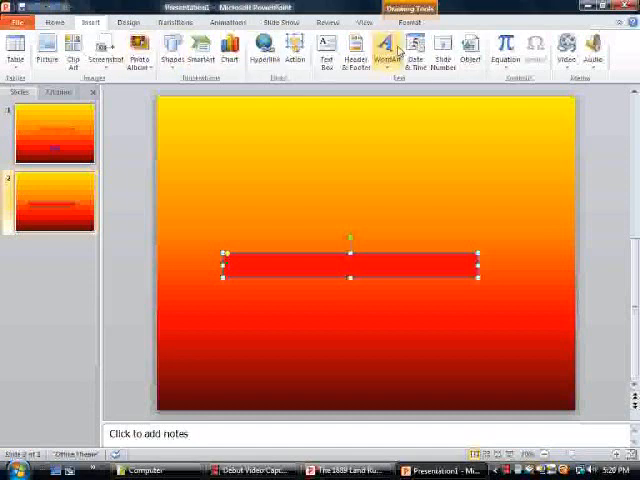
Insert 'Loading...' WordArt in a chosen style above the red bar on slide 2.
{"action": "left_click", "coordinate": [386, 44]}
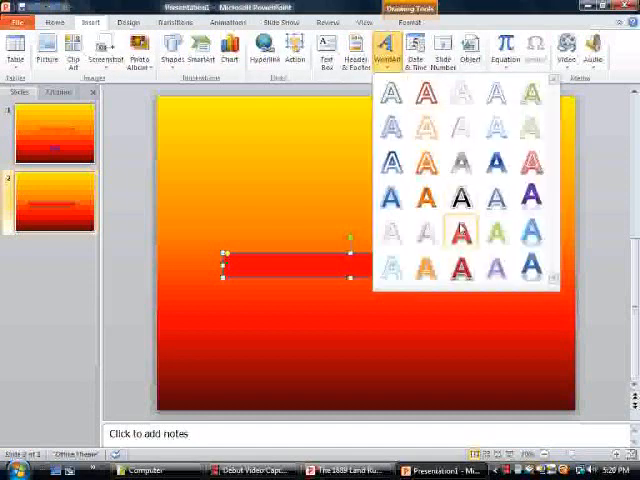
{"action": "left_click", "coordinate": [448, 232]}
{"action": "type", "text": "Loading..."}
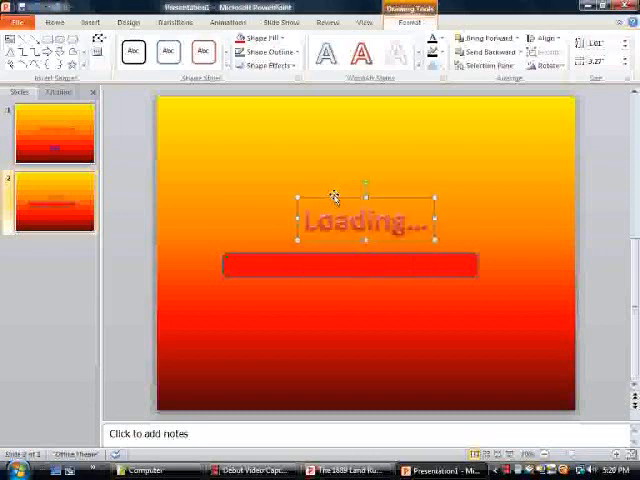
{"action": "mouse_move", "coordinate": [360, 194]}
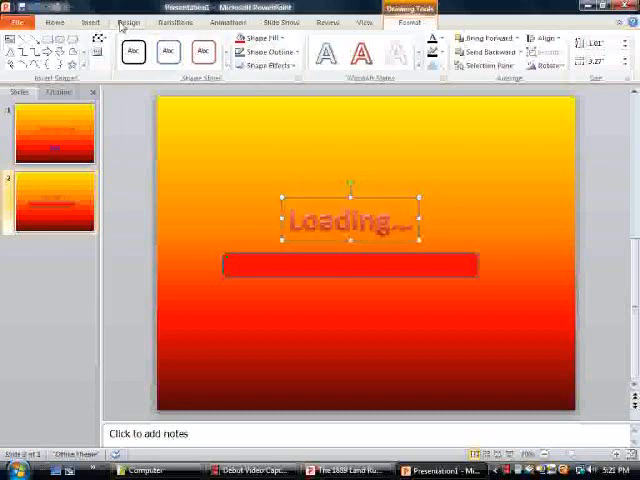
{"action": "left_click", "coordinate": [60, 20]}
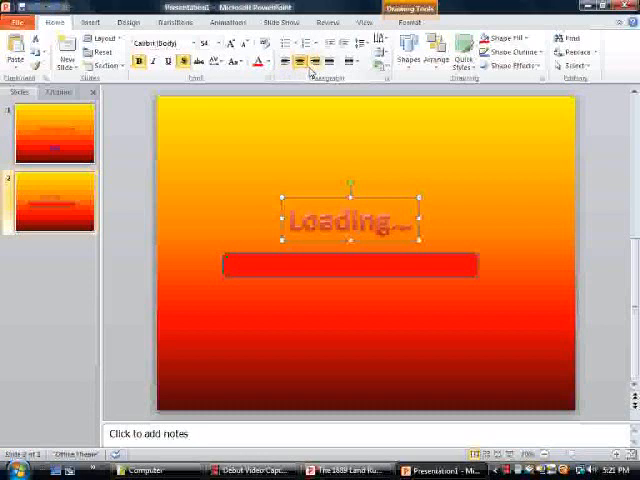
{"action": "mouse_move", "coordinate": [424, 228]}
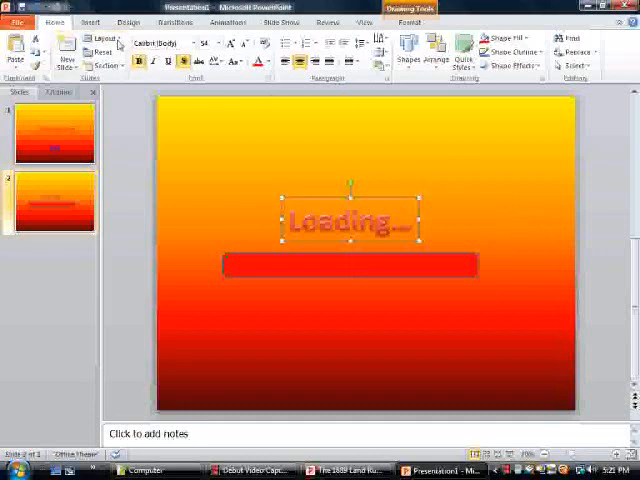
{"action": "left_click", "coordinate": [90, 20]}
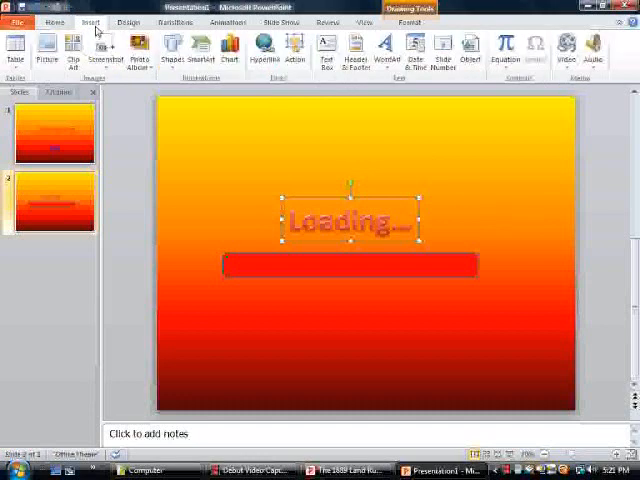
{"action": "left_click", "coordinate": [236, 20]}
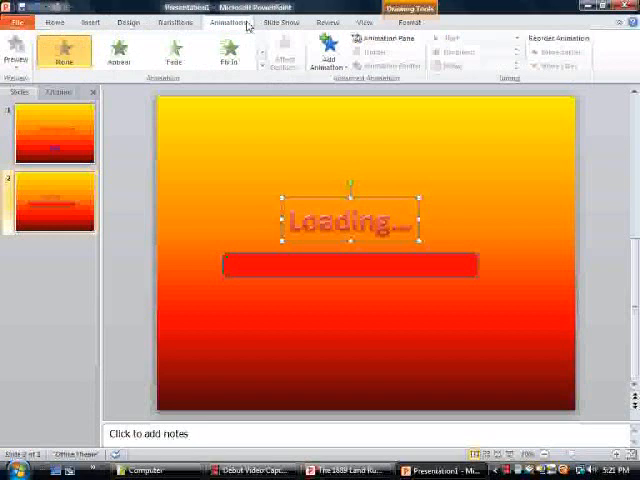
{"action": "mouse_move", "coordinate": [288, 36]}
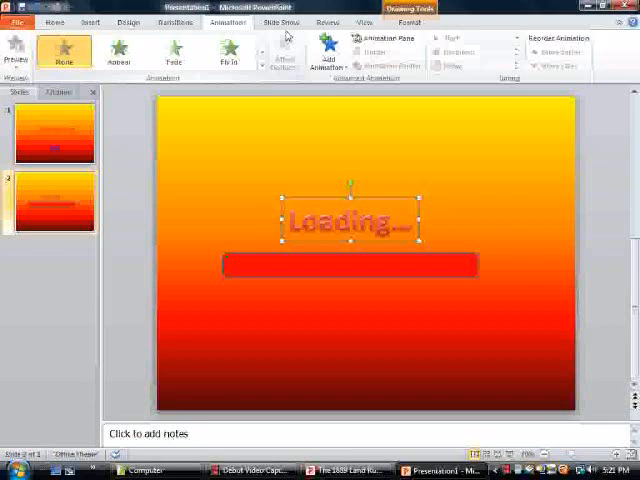
{"action": "mouse_move", "coordinate": [292, 56]}
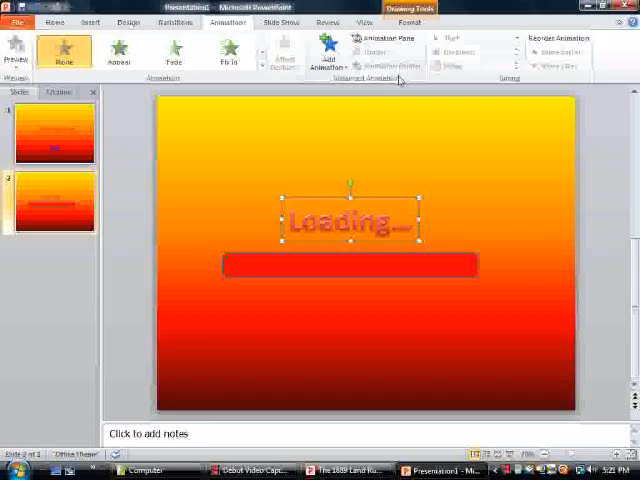
{"action": "mouse_move", "coordinate": [396, 82]}
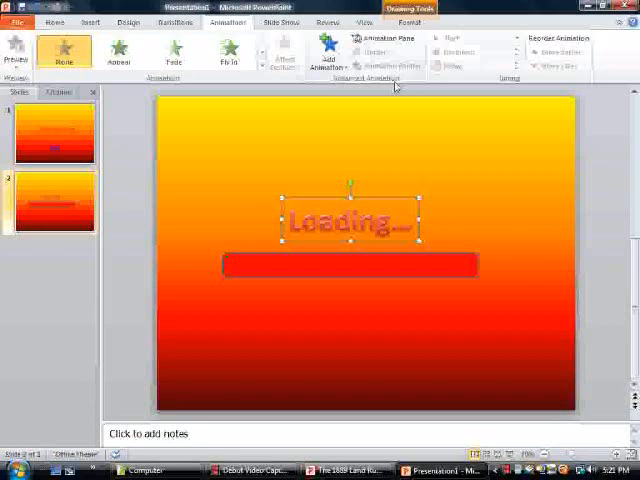
Bring up the full Add Animation effects gallery for the red bar.
{"action": "left_click", "coordinate": [326, 50]}
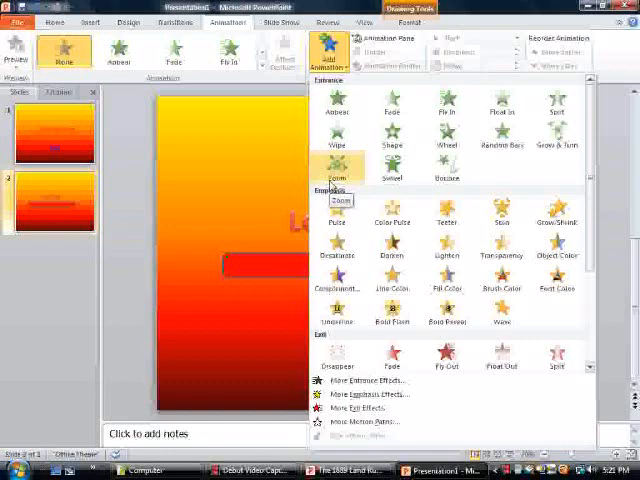
{"action": "mouse_move", "coordinate": [156, 200]}
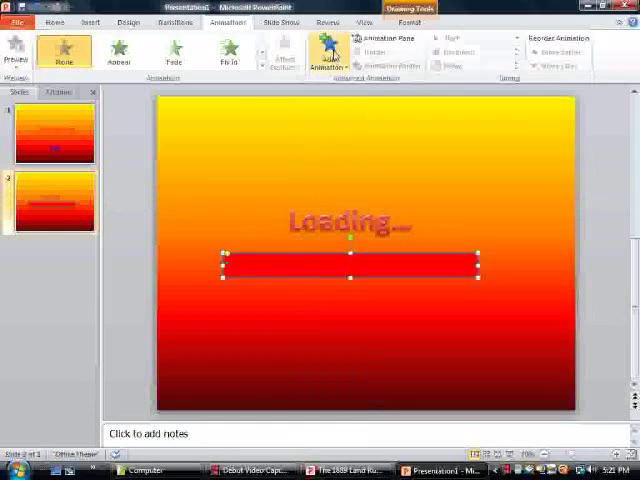
{"action": "left_click", "coordinate": [328, 50]}
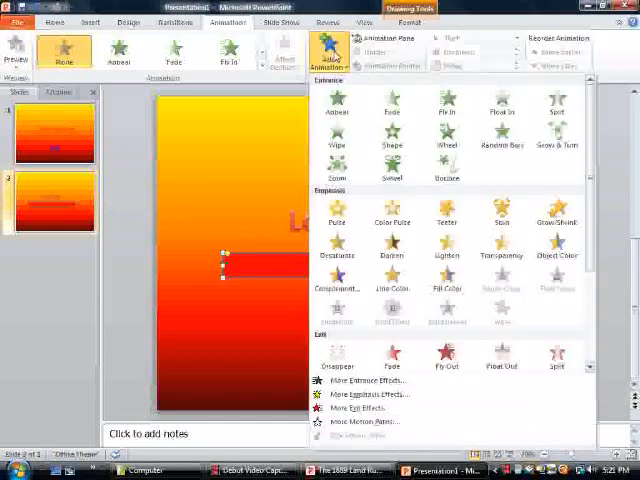
{"action": "mouse_move", "coordinate": [378, 380]}
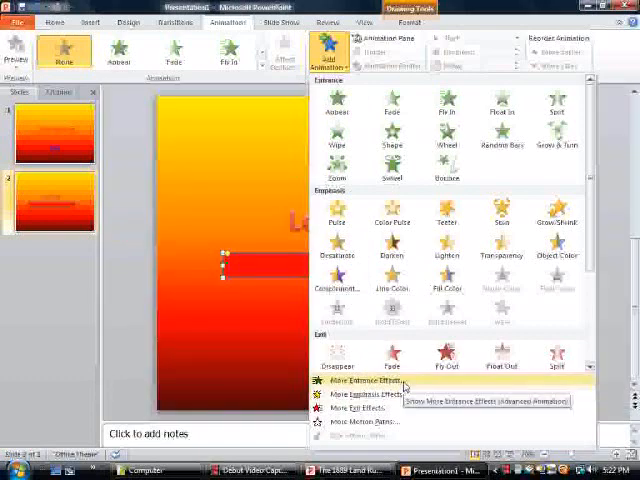
{"action": "left_click", "coordinate": [356, 380]}
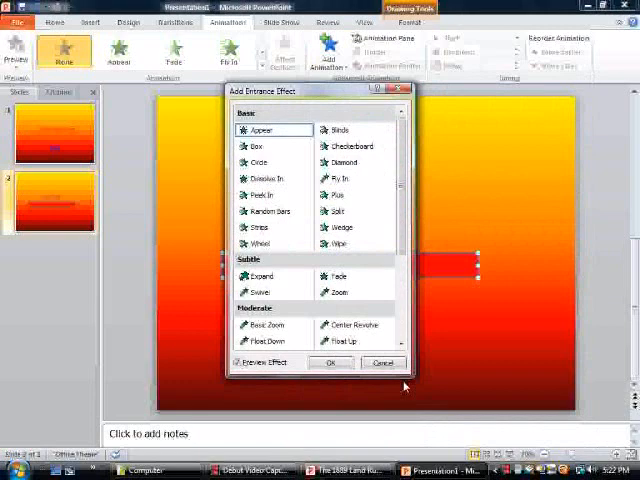
{"action": "mouse_move", "coordinate": [282, 236]}
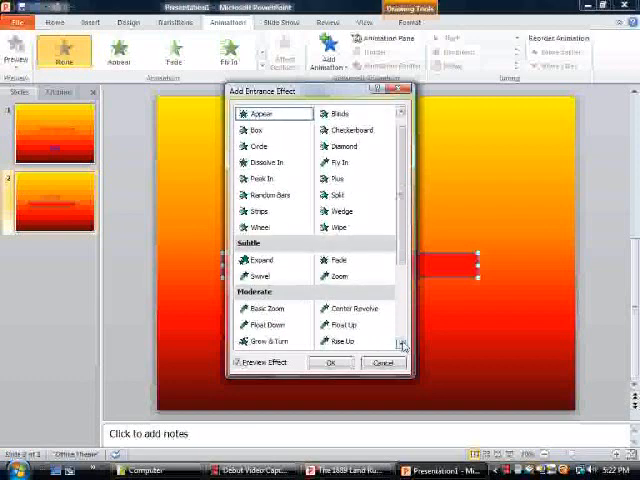
{"action": "scroll", "scroll_direction": "down", "scroll_amount": 3}
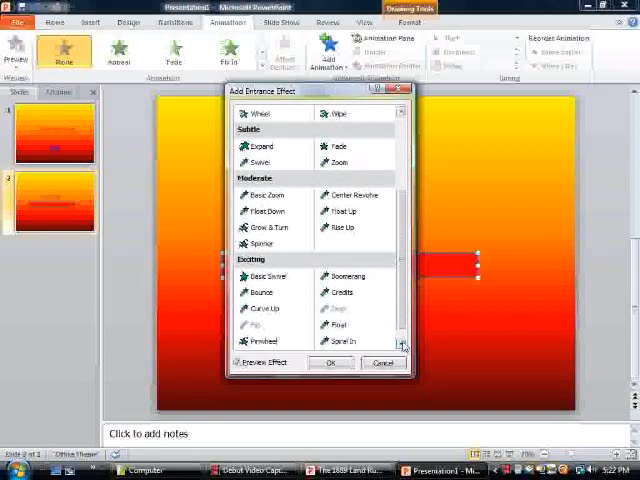
{"action": "scroll", "scroll_direction": "down", "scroll_amount": 3}
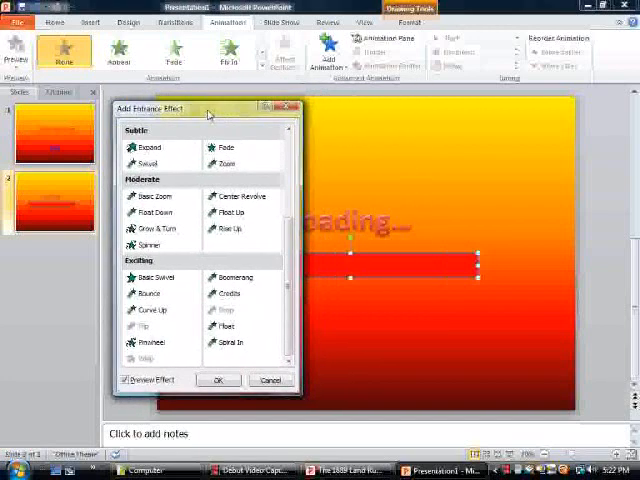
{"action": "left_click_drag", "start_coordinate": [190, 108], "coordinate": [84, 92]}
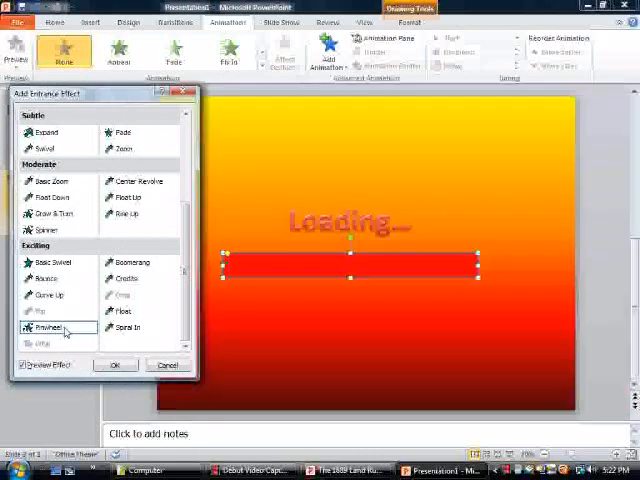
{"action": "left_click", "coordinate": [48, 294]}
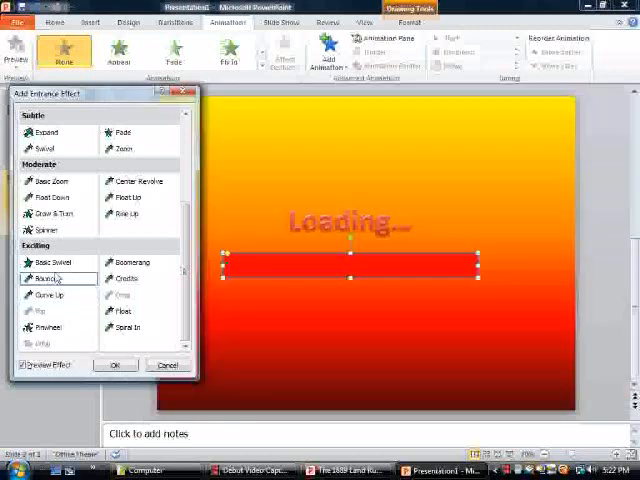
{"action": "left_click", "coordinate": [44, 262]}
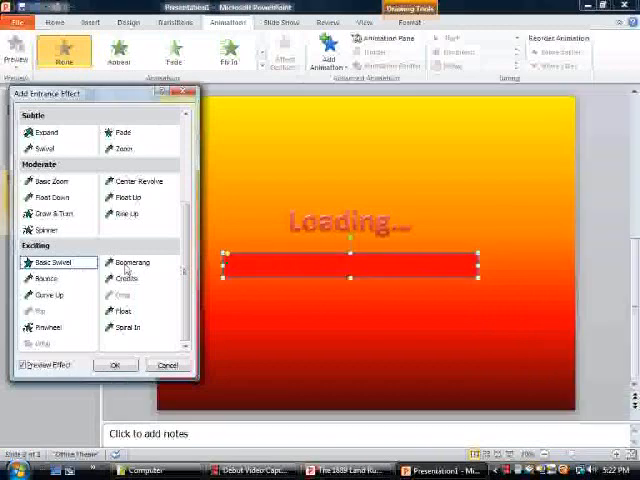
{"action": "left_click", "coordinate": [132, 278]}
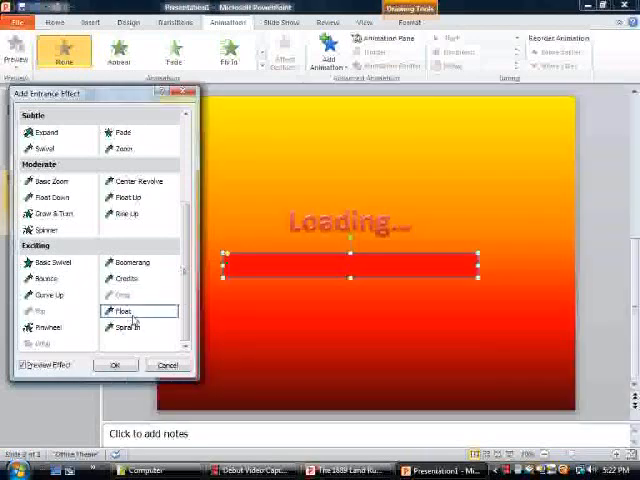
{"action": "left_click", "coordinate": [126, 328]}
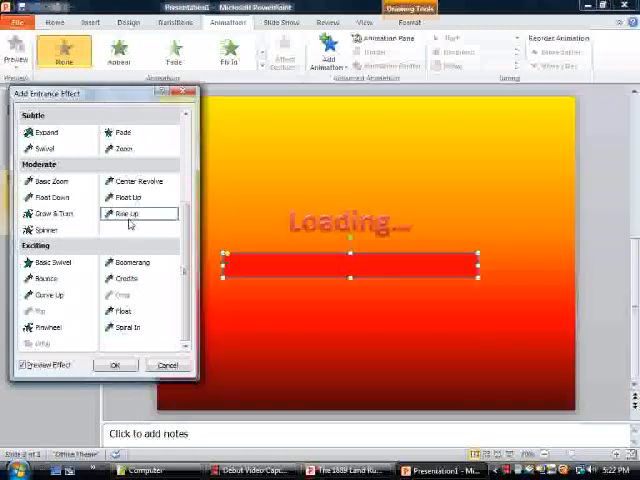
{"action": "left_click", "coordinate": [48, 212]}
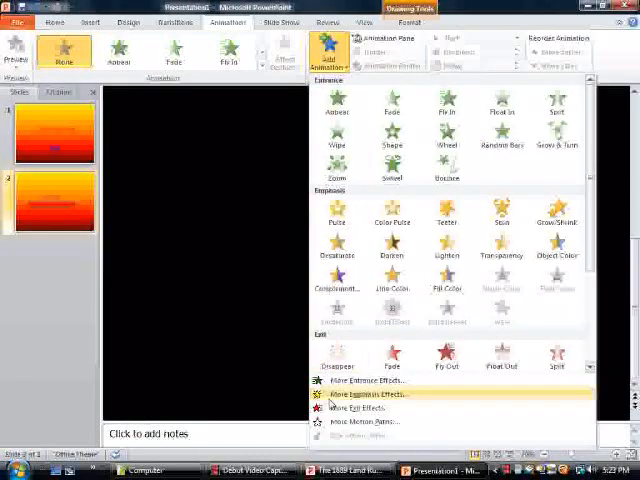
Preview an emphasis effect on the red bar from More Emphasis Effects, then discard it.
{"action": "left_click", "coordinate": [364, 394]}
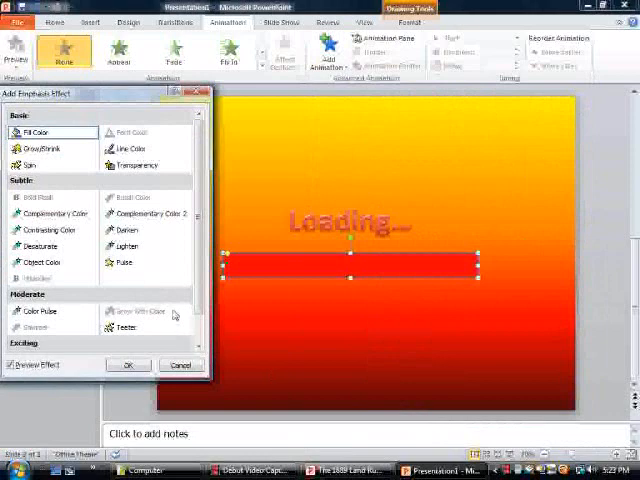
{"action": "left_click", "coordinate": [128, 246]}
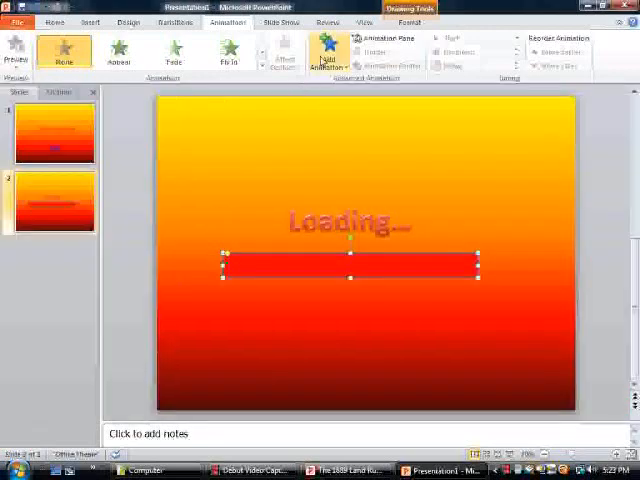
{"action": "left_click", "coordinate": [324, 48]}
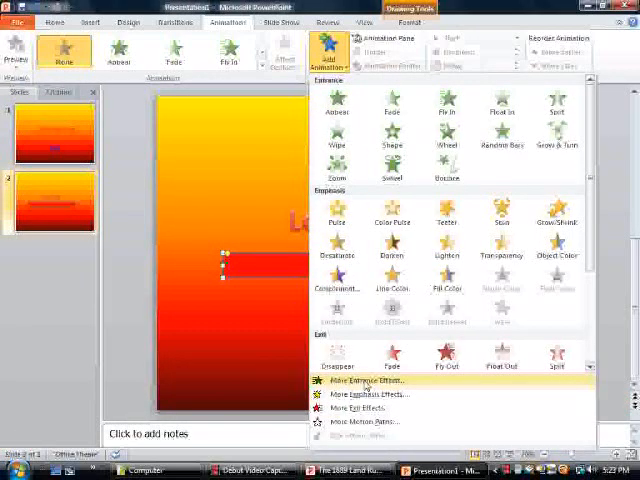
Apply the Wipe entrance effect to the red bar from More Entrance Effects.
{"action": "left_click", "coordinate": [366, 380]}
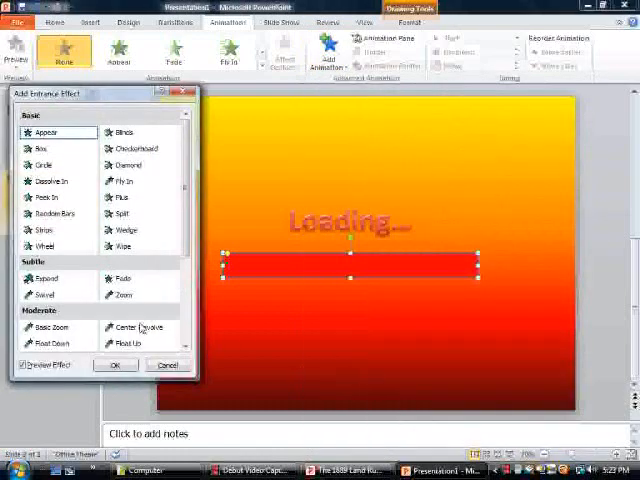
{"action": "left_click", "coordinate": [122, 244]}
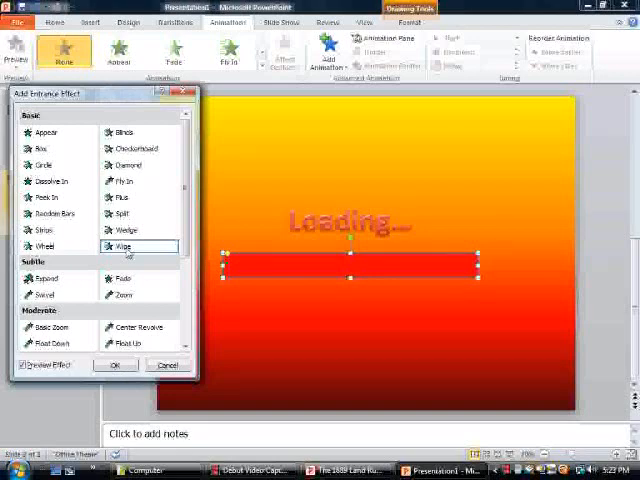
{"action": "left_click", "coordinate": [116, 364]}
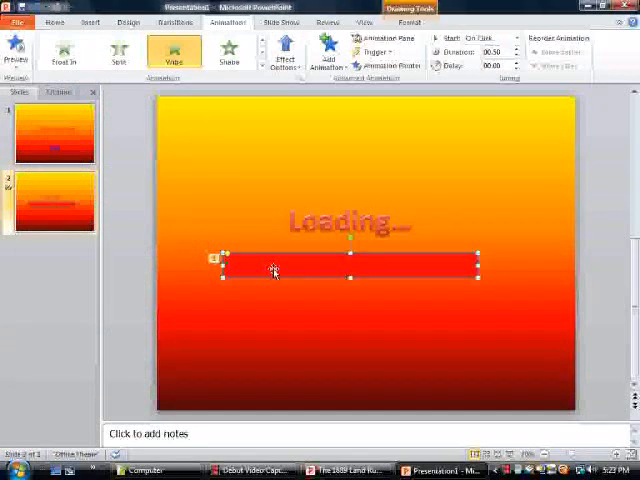
Set the wipe animation's Start to With Previous instead of On Click.
{"action": "left_click", "coordinate": [122, 50]}
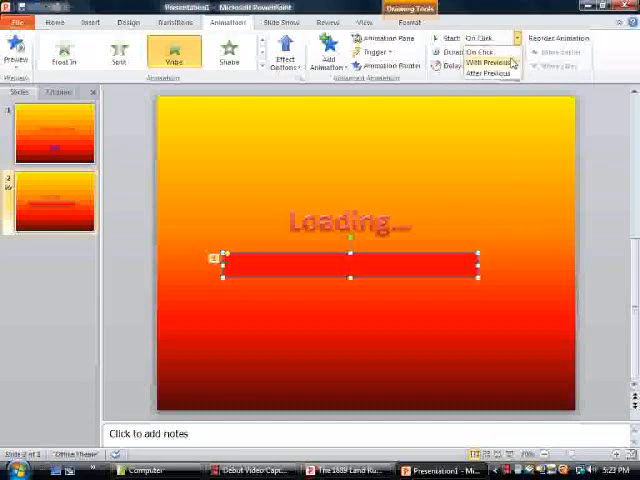
{"action": "left_click", "coordinate": [484, 64]}
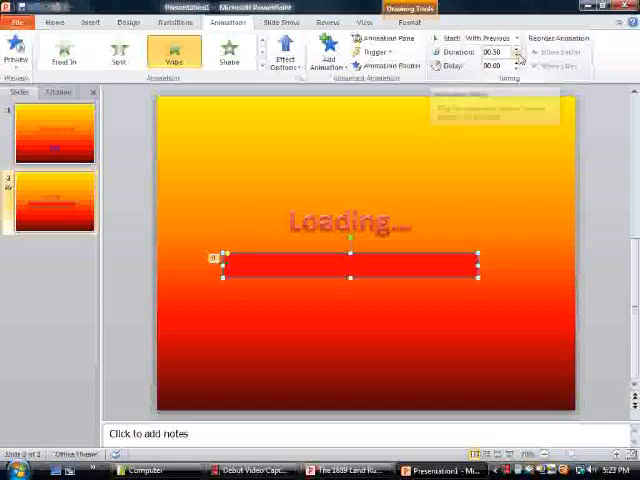
{"action": "mouse_move", "coordinate": [512, 52]}
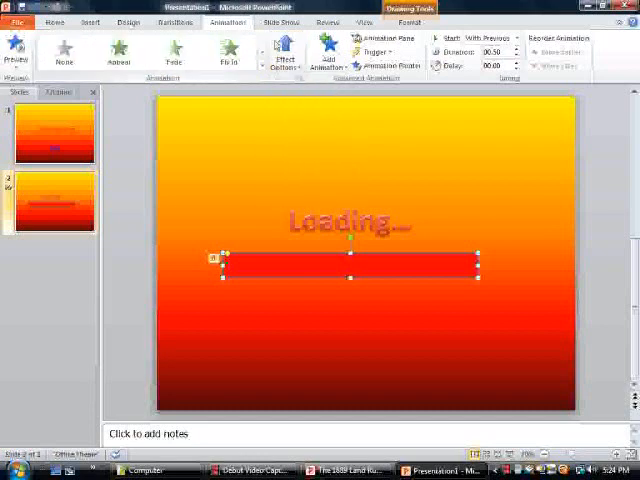
Set the wipe direction to From Left and preview it.
{"action": "left_click", "coordinate": [284, 50]}
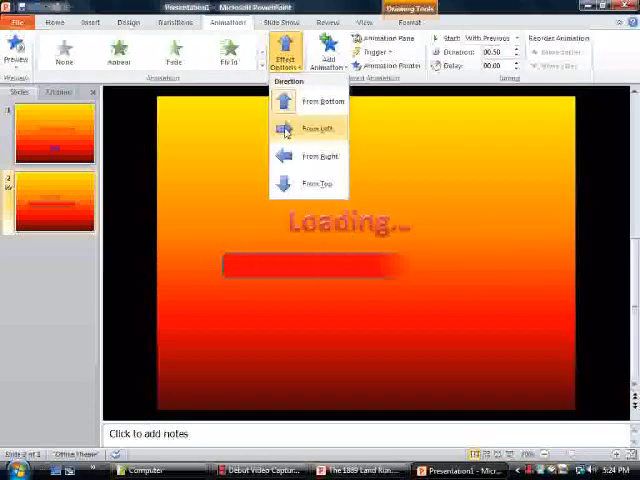
{"action": "left_click", "coordinate": [318, 128]}
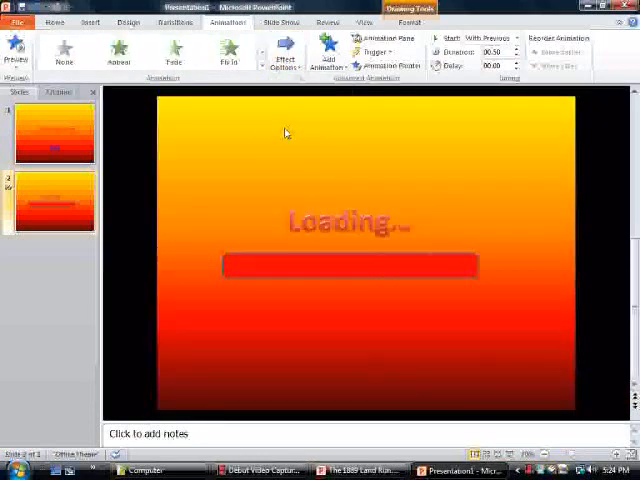
{"action": "left_click", "coordinate": [350, 264]}
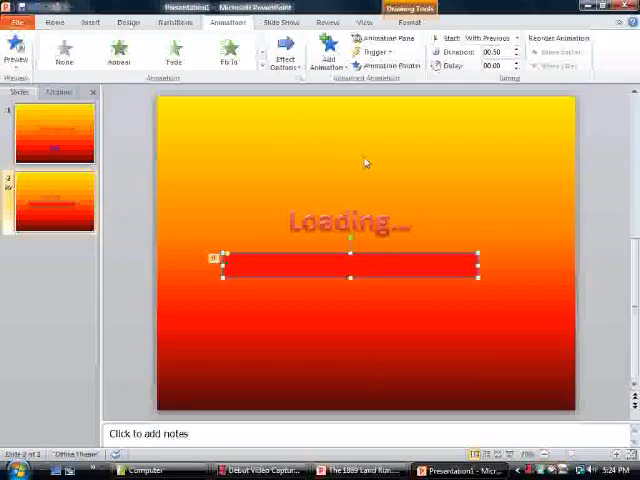
{"action": "mouse_move", "coordinate": [352, 132]}
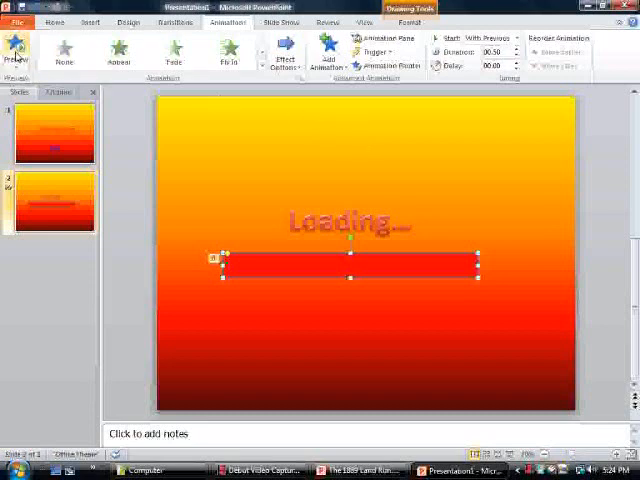
{"action": "mouse_move", "coordinate": [180, 94]}
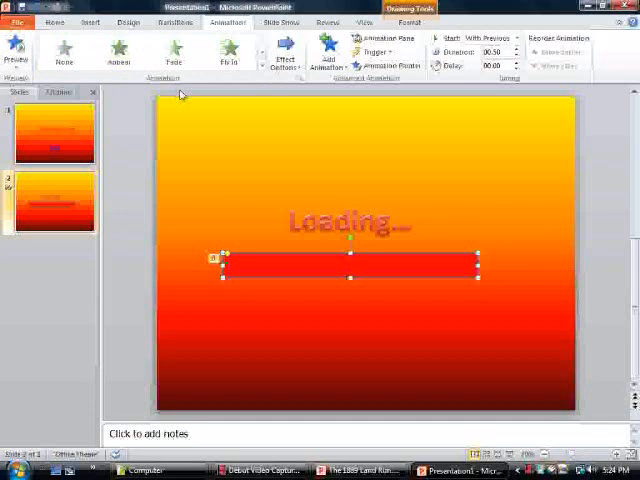
Adjust the Duration and Delay spinners in the Timing group.
{"action": "left_click", "coordinate": [516, 64]}
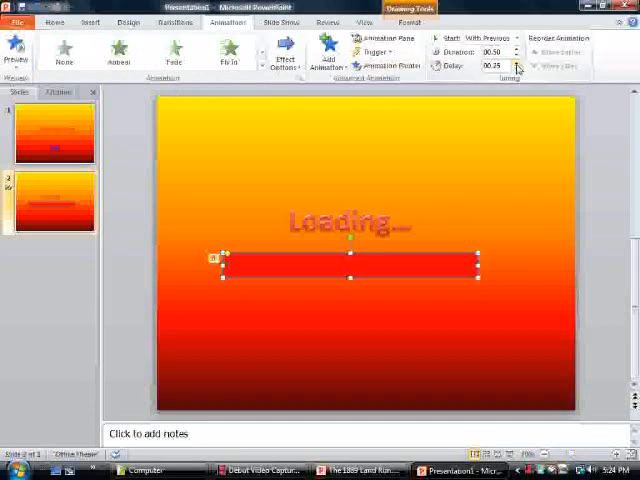
{"action": "left_click", "coordinate": [516, 72]}
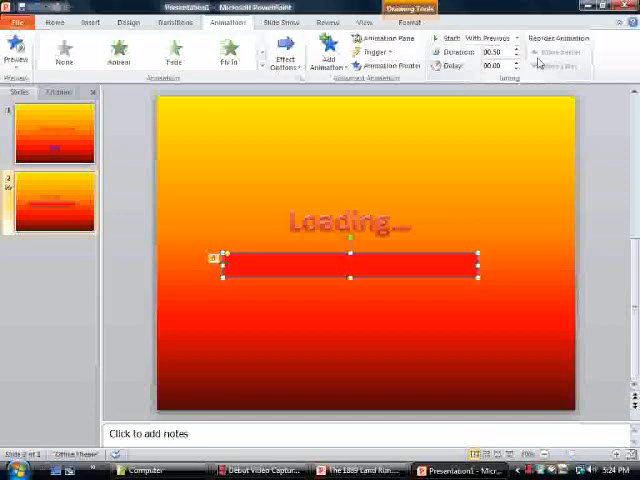
{"action": "mouse_move", "coordinate": [536, 52]}
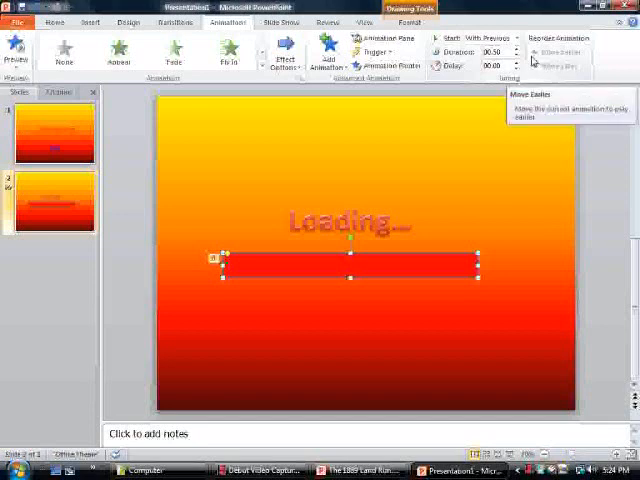